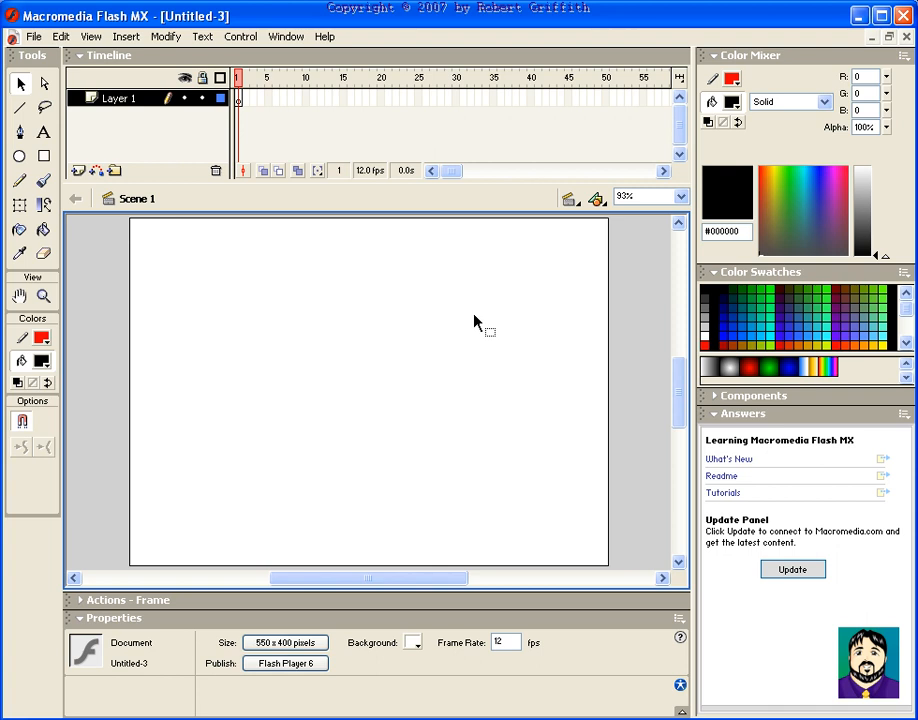
pyautogui.moveTo(280, 360)
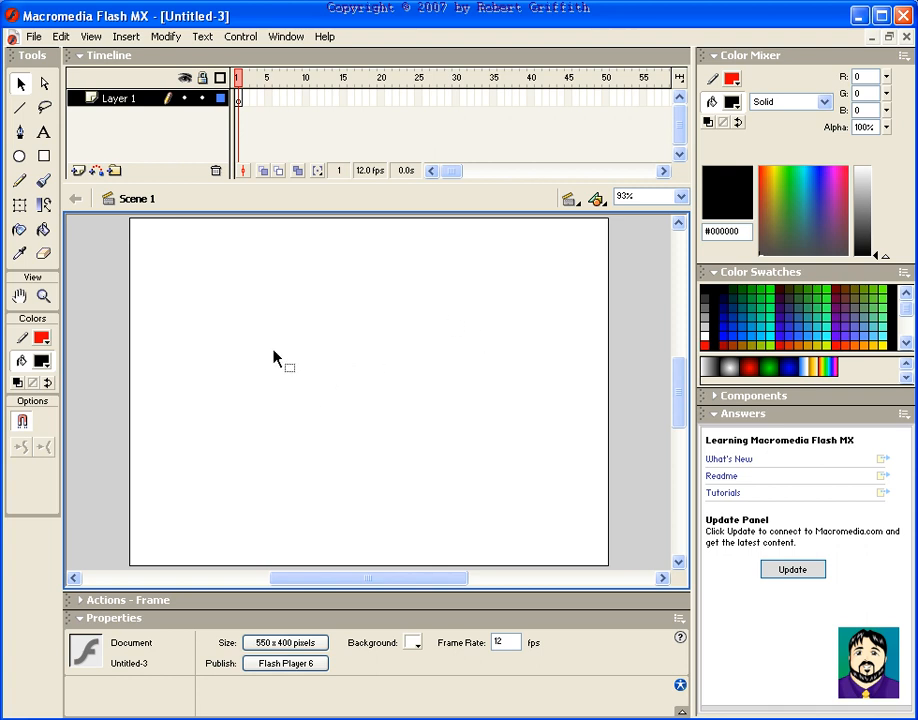
pyautogui.moveTo(22, 182)
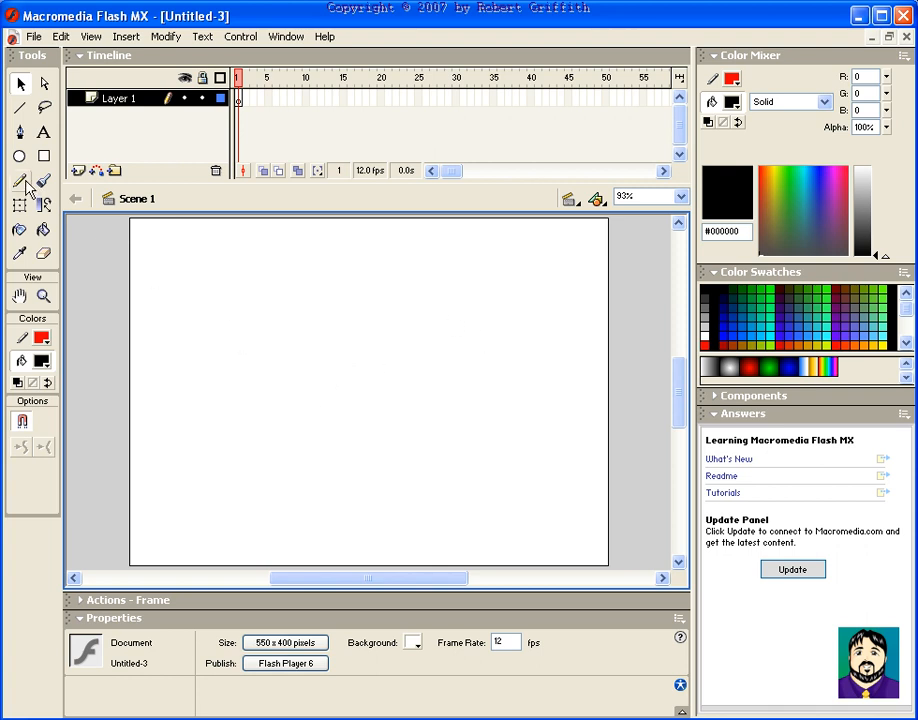
# Draw a black brush outline of the pointer shape and fill it with red.
pyautogui.click(44, 180)
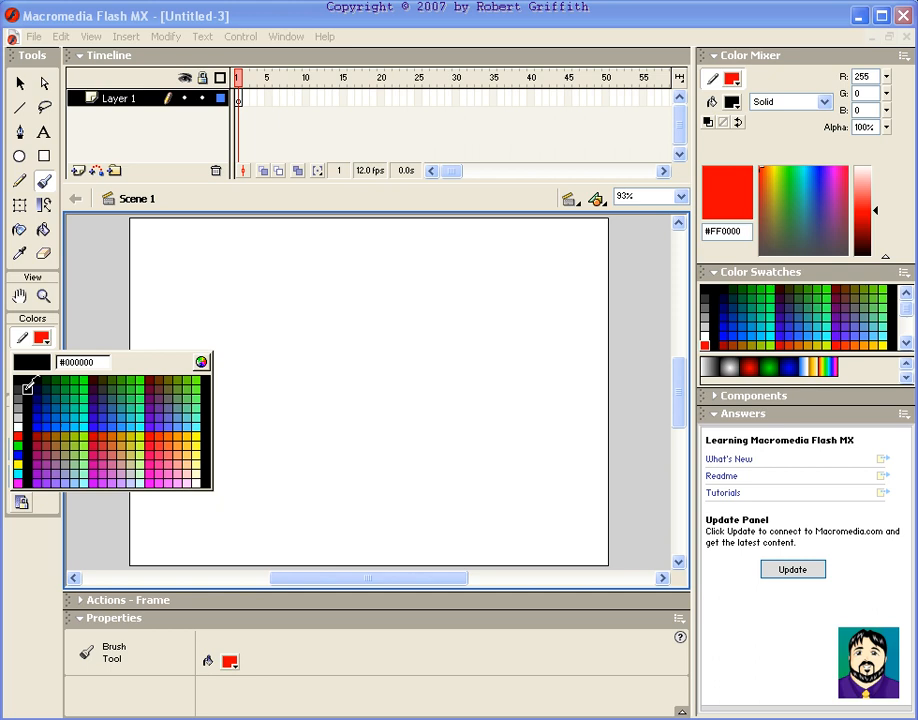
pyautogui.click(30, 384)
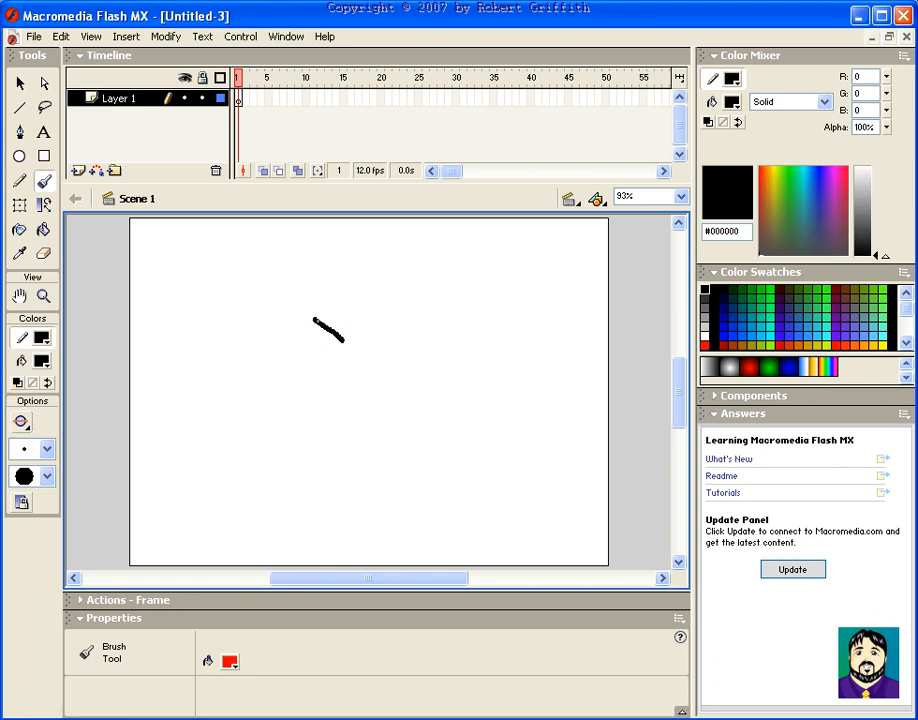
pyautogui.moveTo(320, 310); pyautogui.dragTo(360, 390)
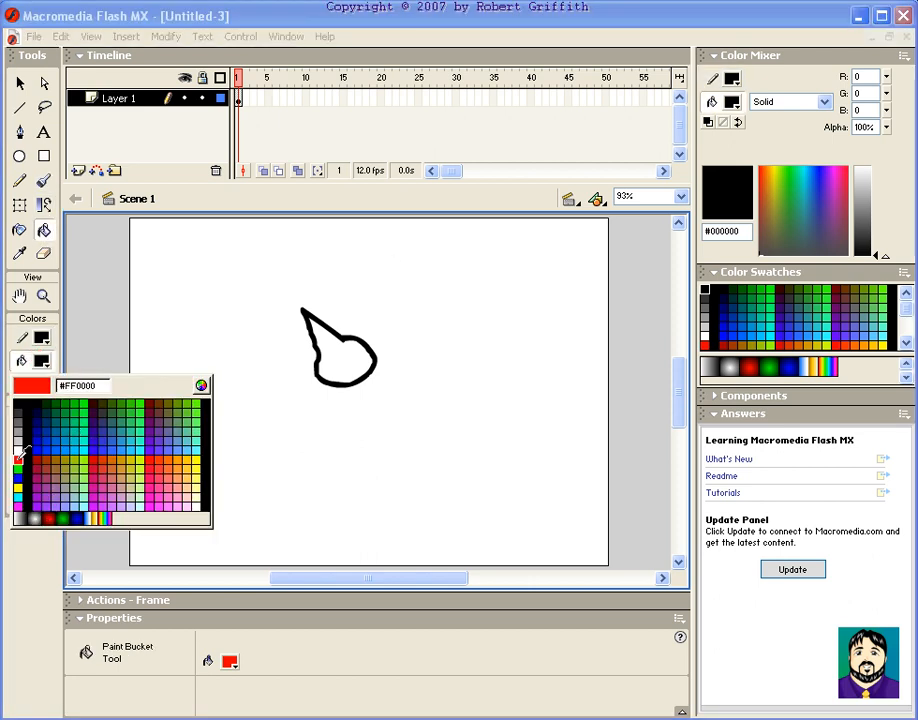
pyautogui.click(340, 356)
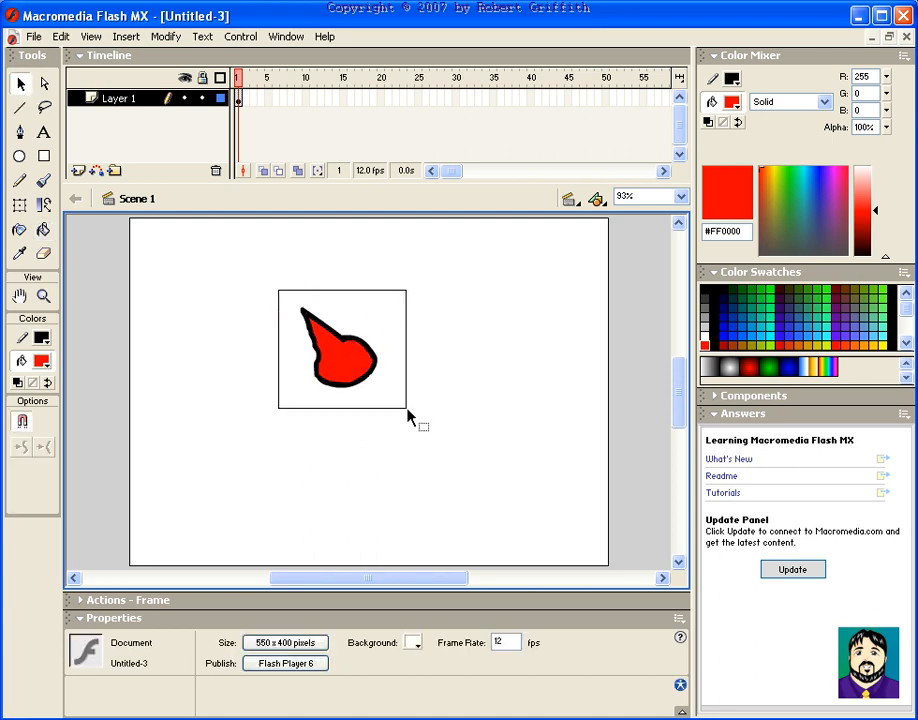
# Convert the red shape to a Movie Clip symbol named 'pointer'.
pyautogui.click(124, 36)
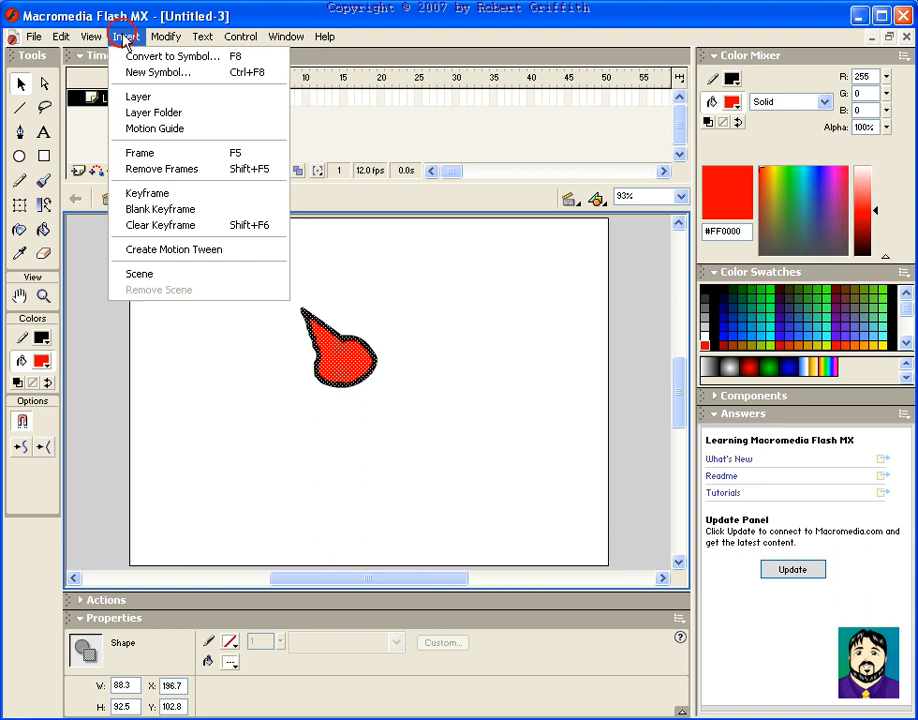
pyautogui.click(172, 56)
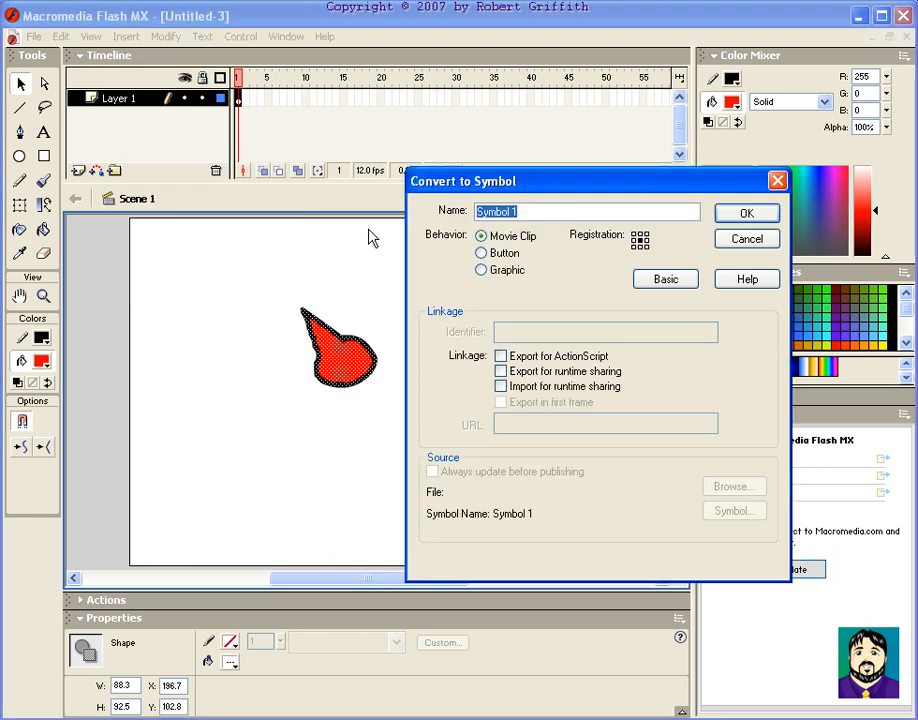
pyautogui.moveTo(696, 236)
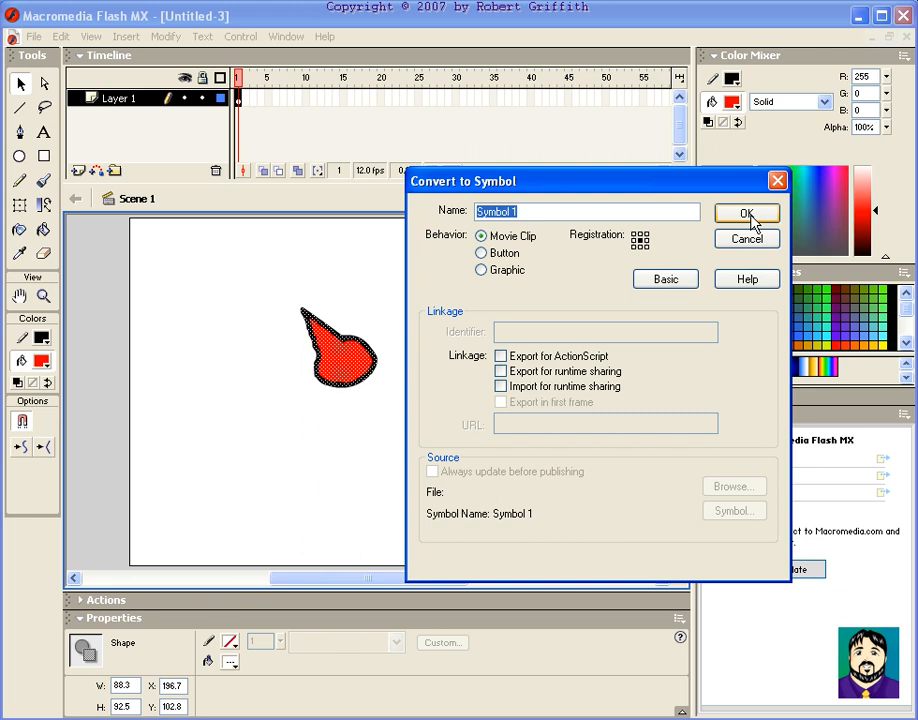
pyautogui.write('pointer')
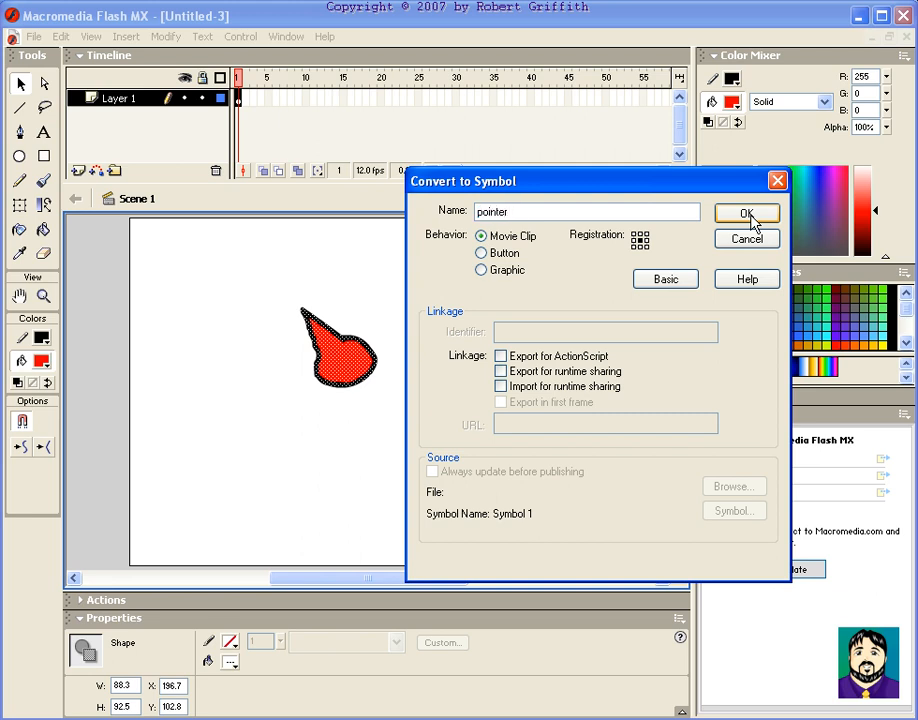
pyautogui.click(746, 212)
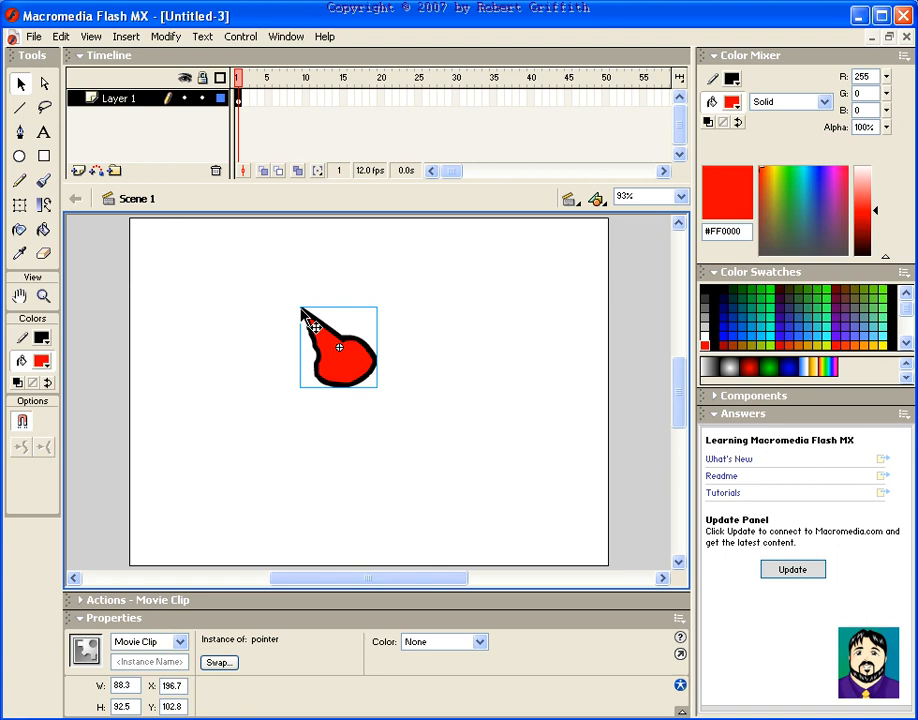
pyautogui.moveTo(362, 380)
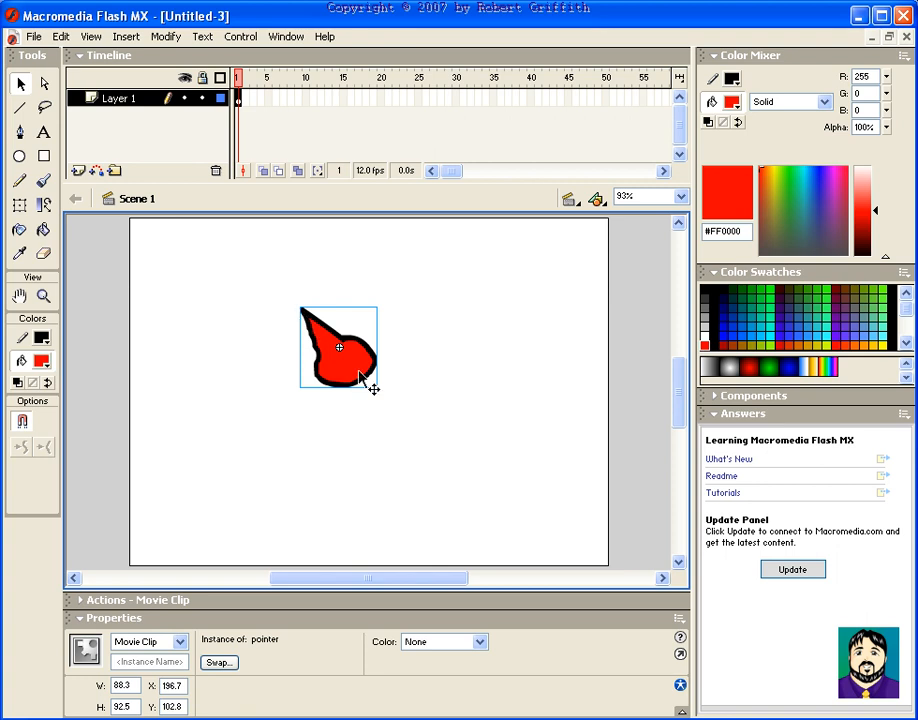
# Enter the pointer clip to align its tip with the registration point.
pyautogui.doubleClick(338, 348)
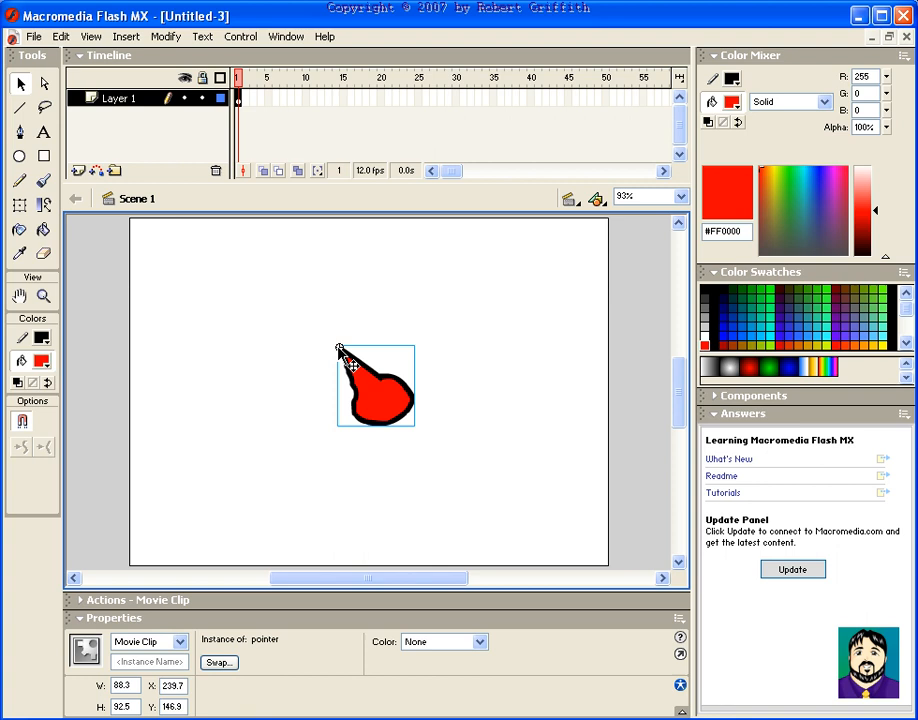
pyautogui.moveTo(430, 404)
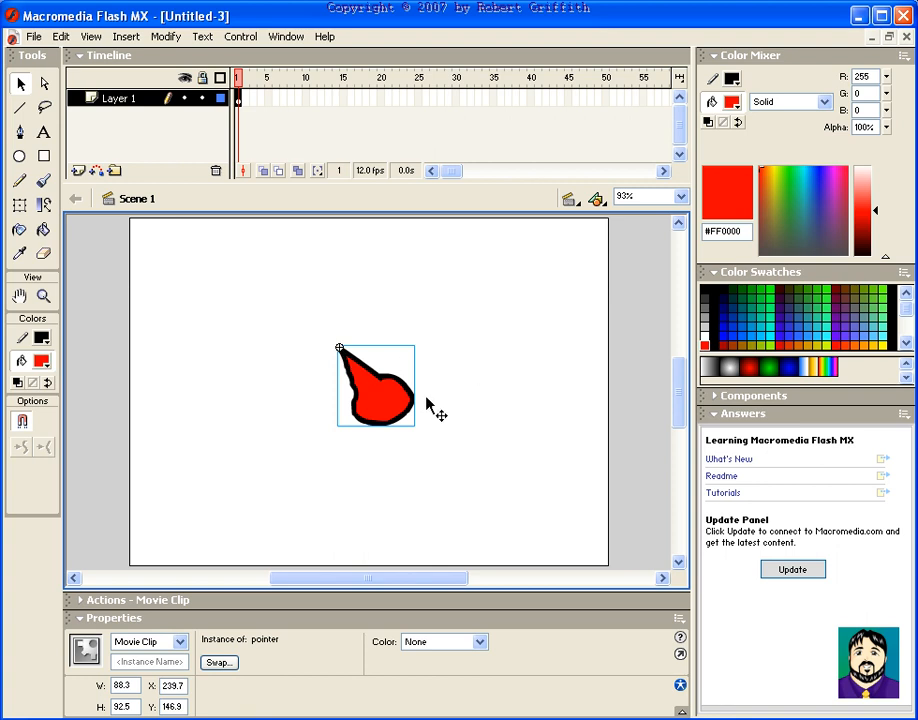
pyautogui.moveTo(378, 392)
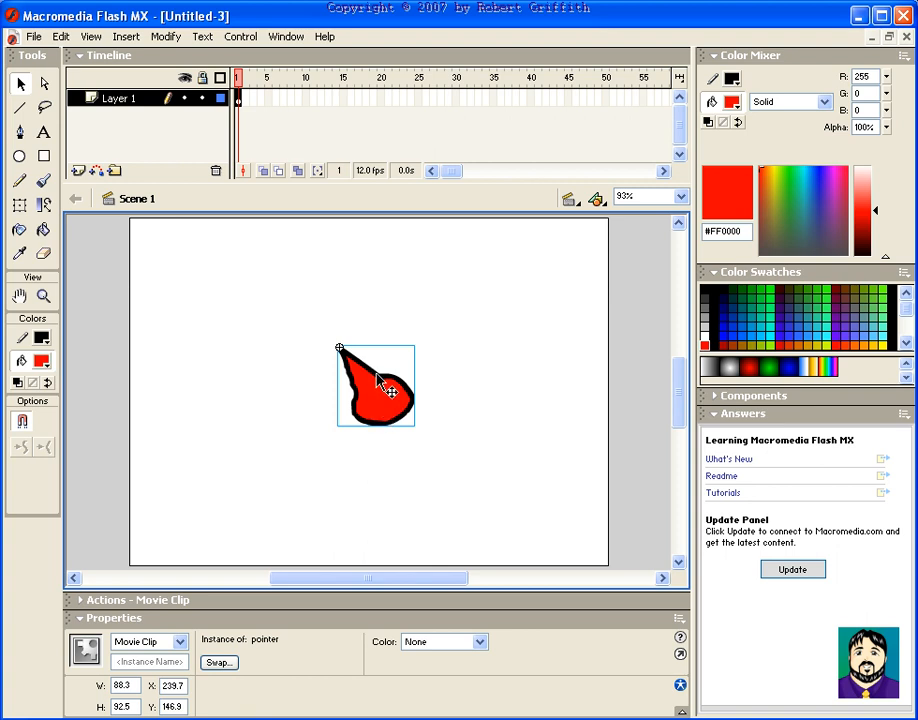
pyautogui.moveTo(250, 628)
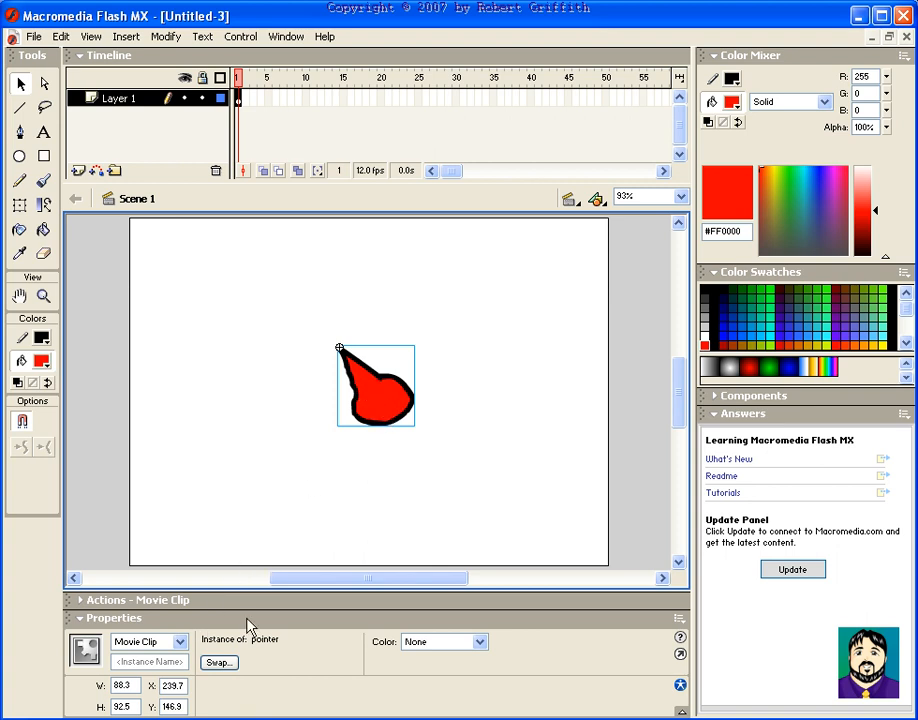
# Add an onClipEvent handler to the pointer clip's script from Movie Clip Control.
pyautogui.click(80, 600)
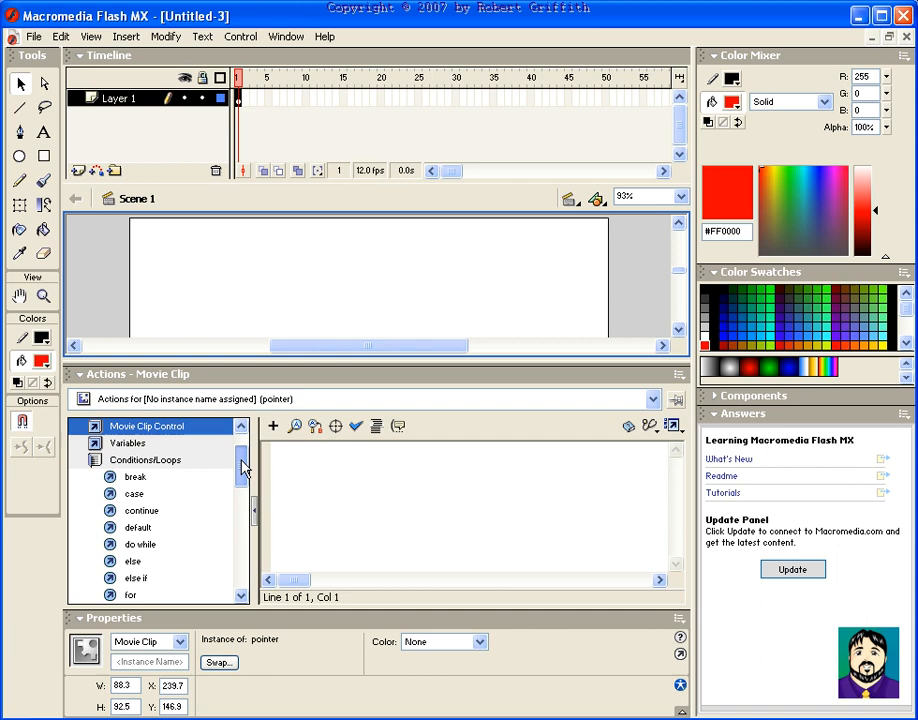
pyautogui.scroll(3)
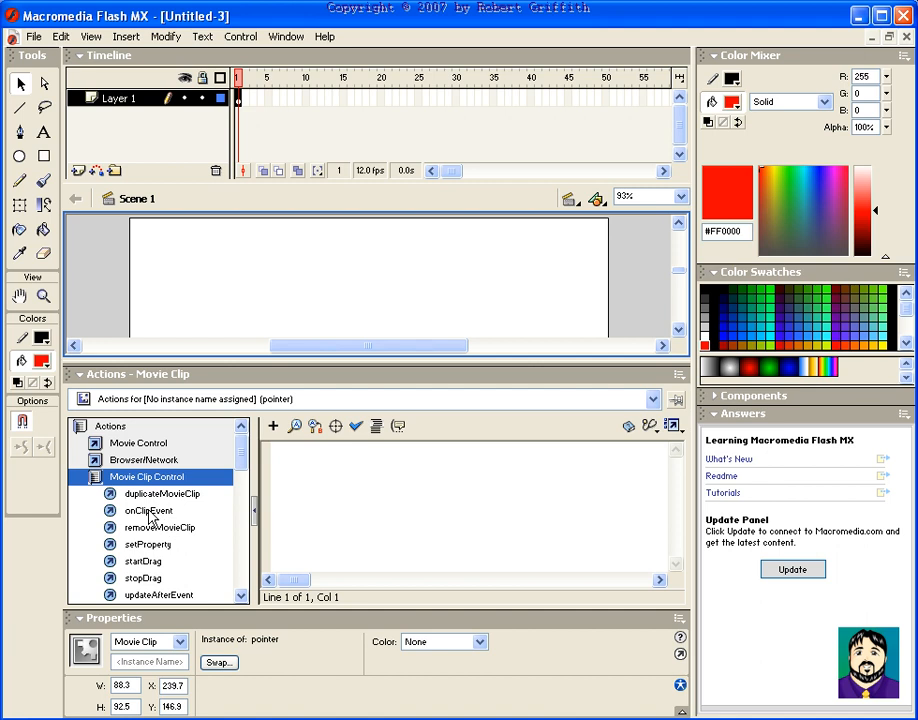
pyautogui.click(148, 510)
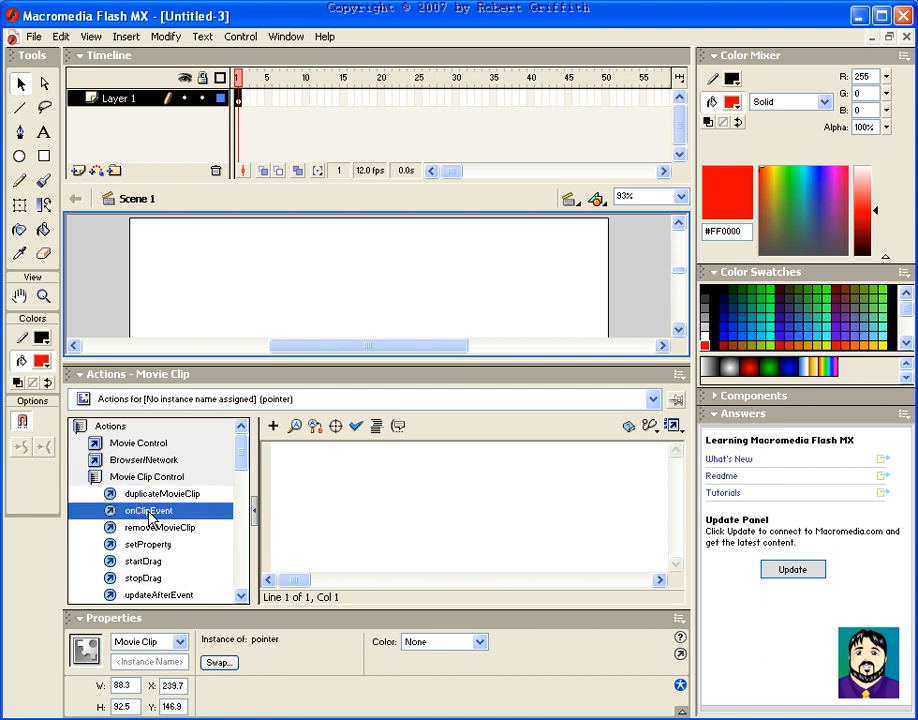
pyautogui.doubleClick(148, 512)
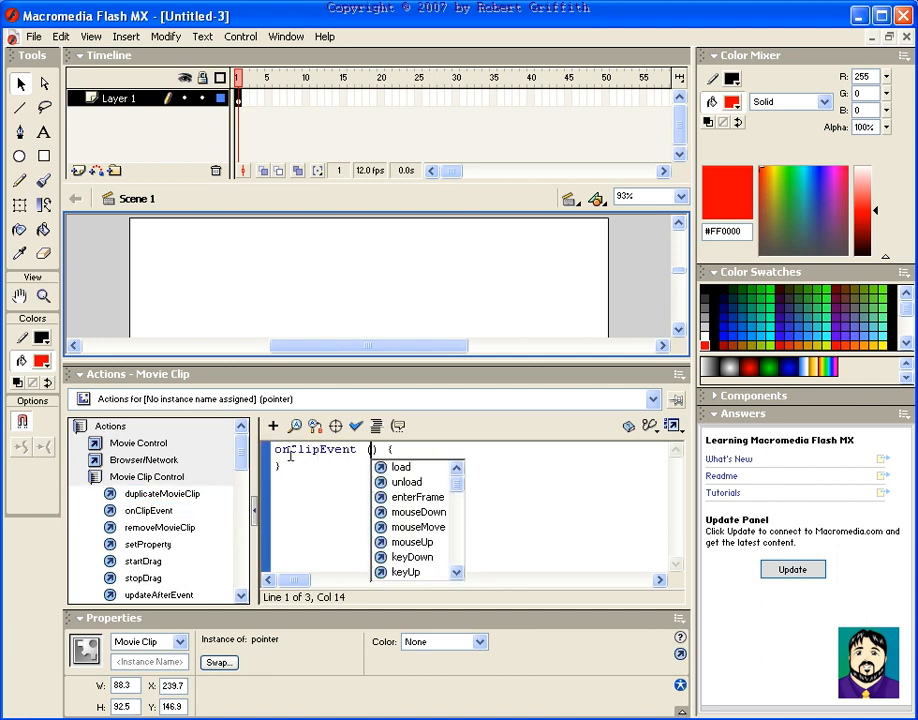
pyautogui.moveTo(404, 486)
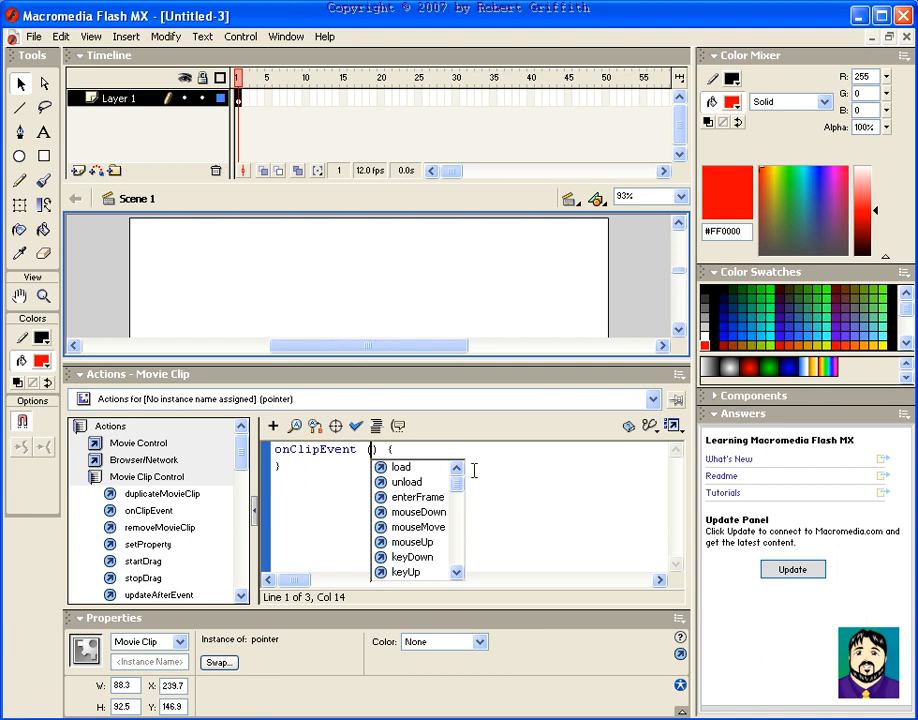
pyautogui.click(672, 426)
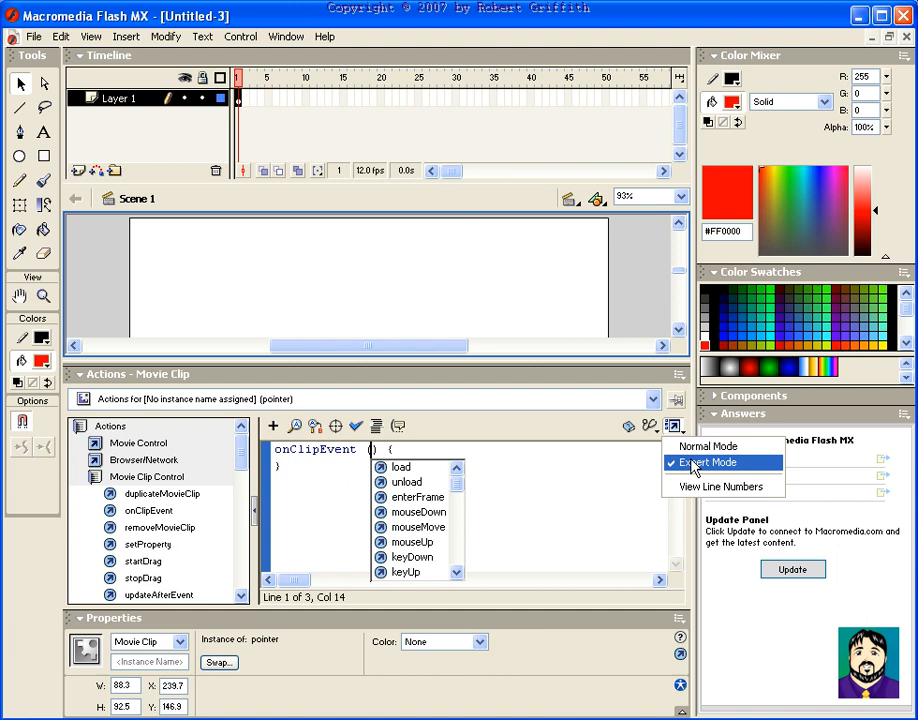
# In Expert Mode write the load script (Mouse.hide, startDrag) and mouseMove updateAfterEvent, then test the movie.
pyautogui.click(710, 460)
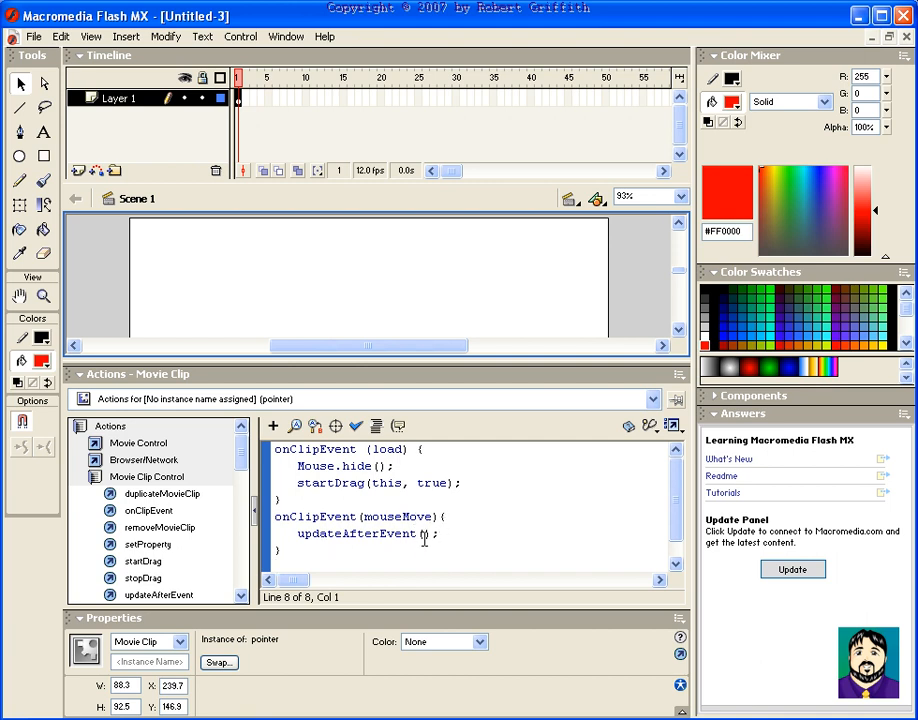
pyautogui.moveTo(452, 408)
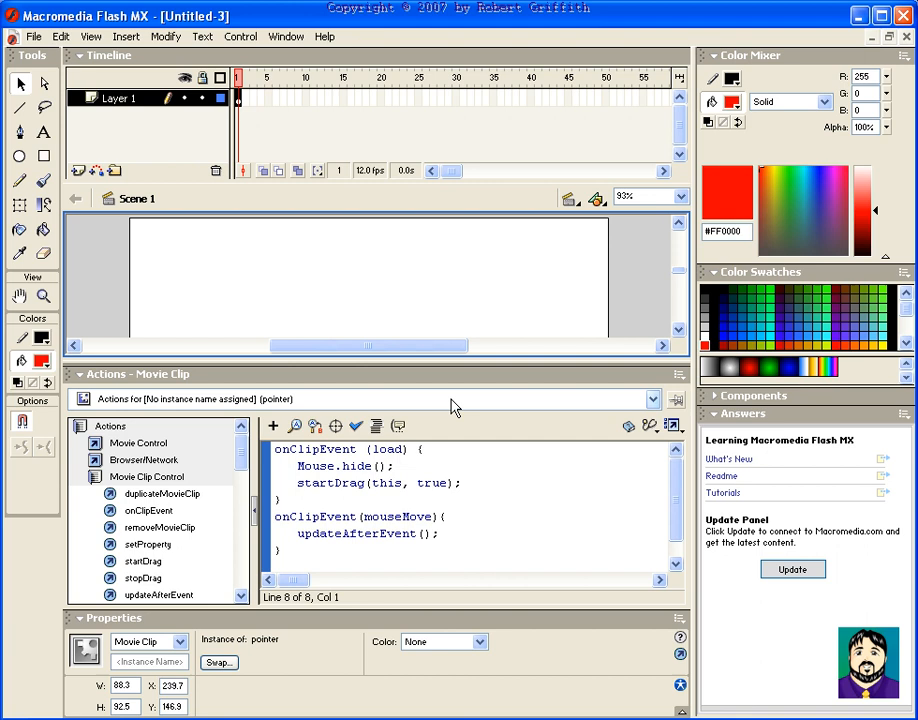
pyautogui.press('ctrl+Return')
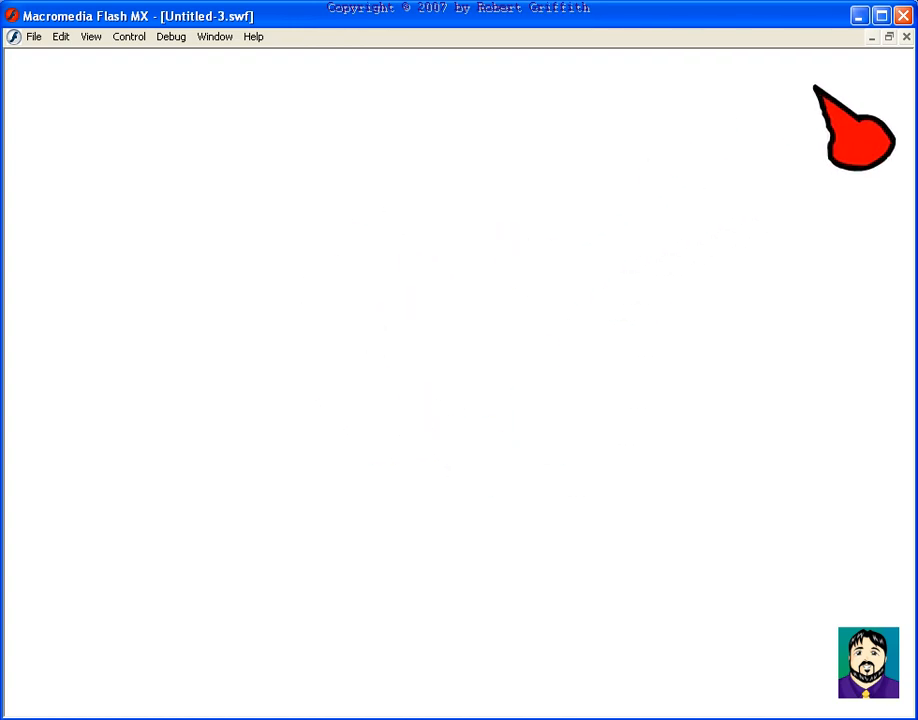
# Close the test SWF window and return to the authoring stage.
pyautogui.click(906, 36)
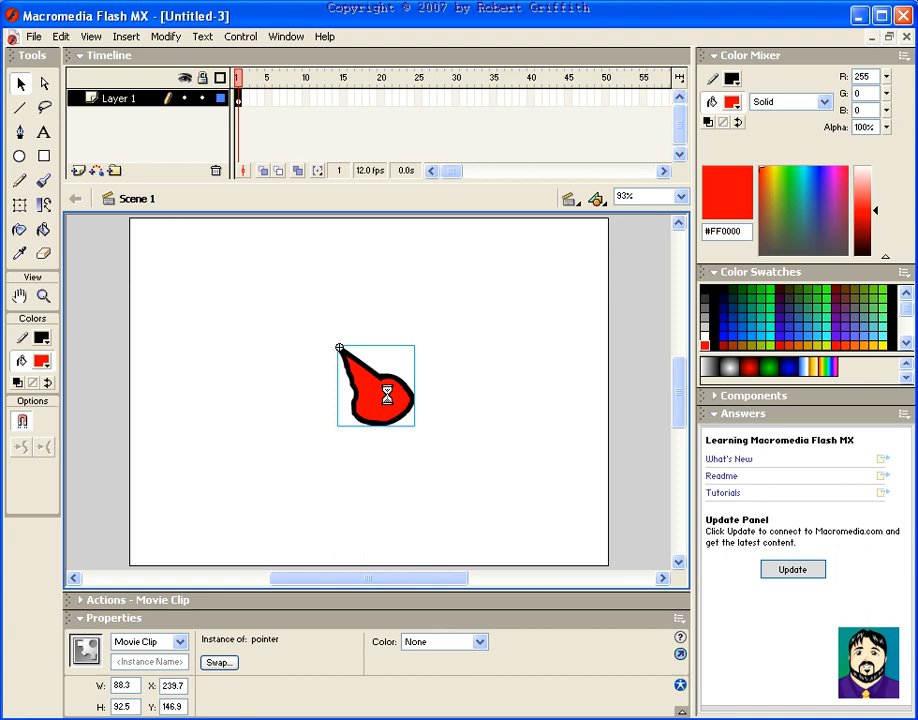
# Inside the pointer clip, replace the shape with a line-drawn triangle filled with a rainbow gradient.
pyautogui.doubleClick(376, 384)
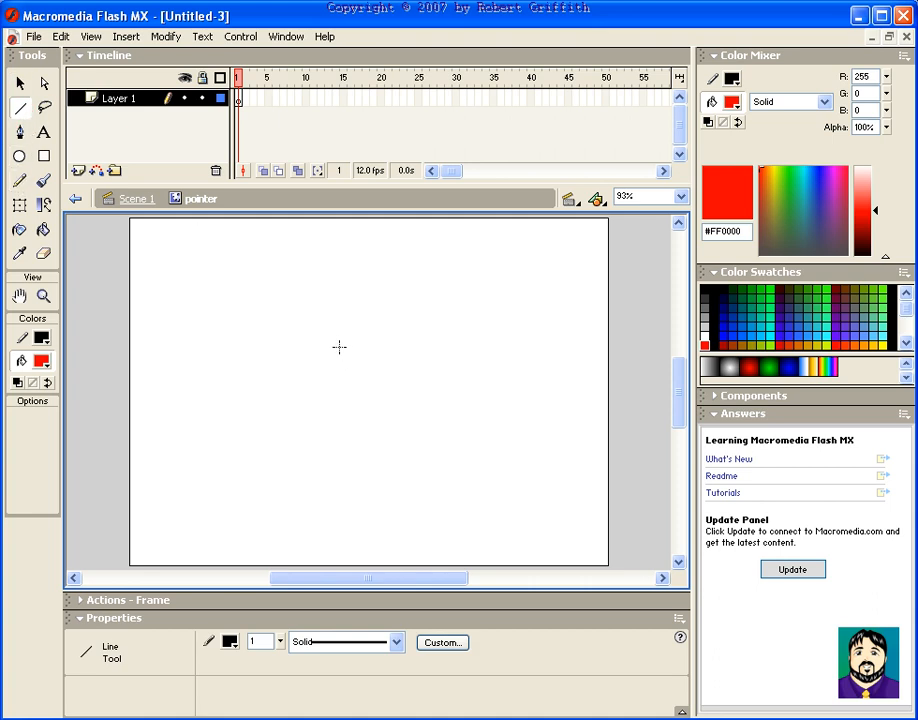
pyautogui.moveTo(340, 348); pyautogui.dragTo(388, 376)
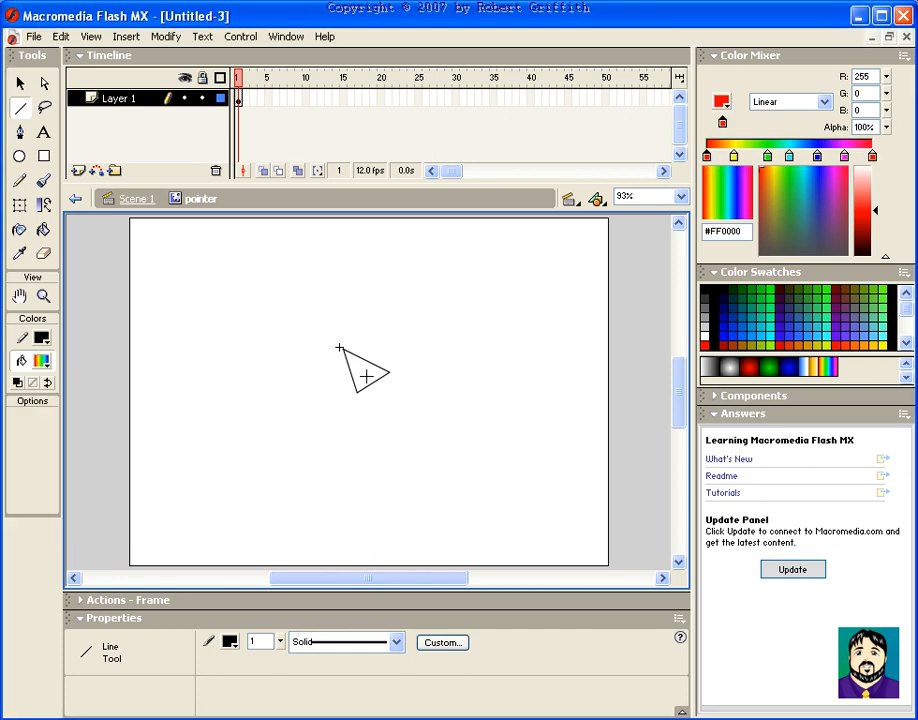
pyautogui.click(44, 230)
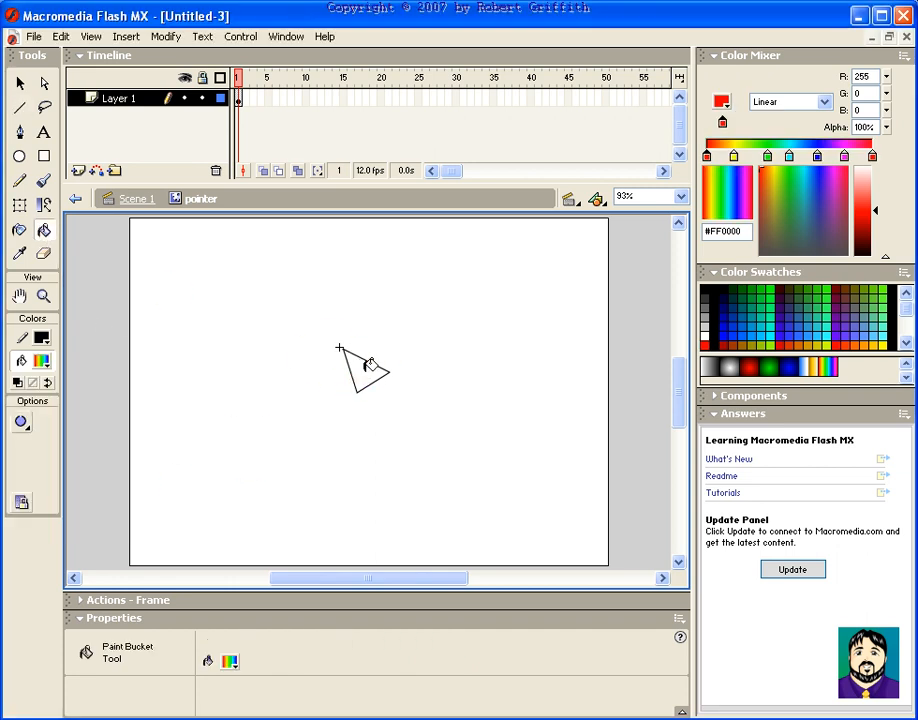
pyautogui.click(364, 376)
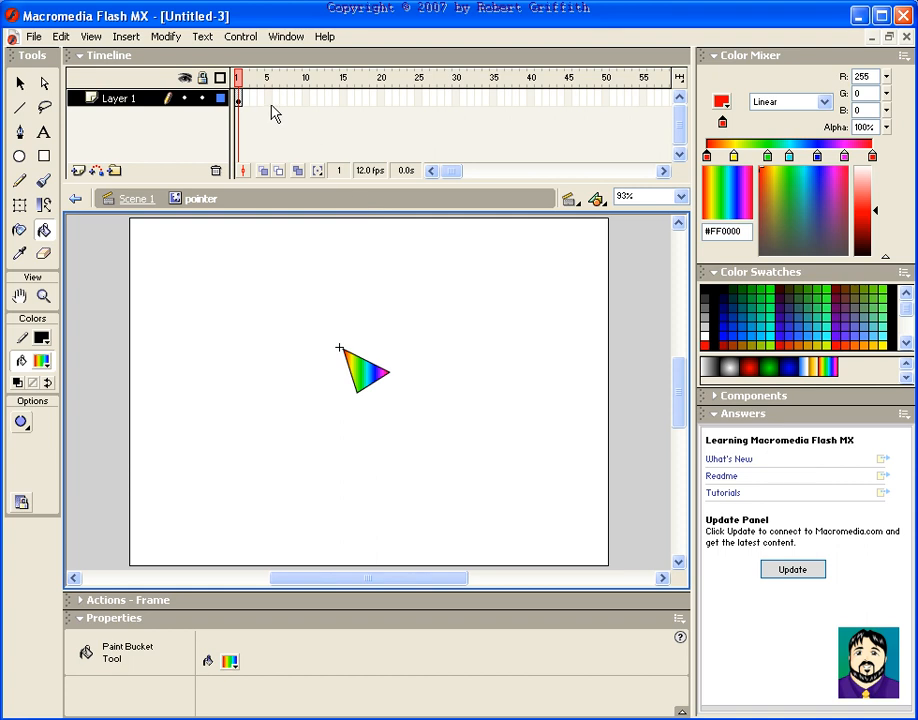
pyautogui.moveTo(296, 108)
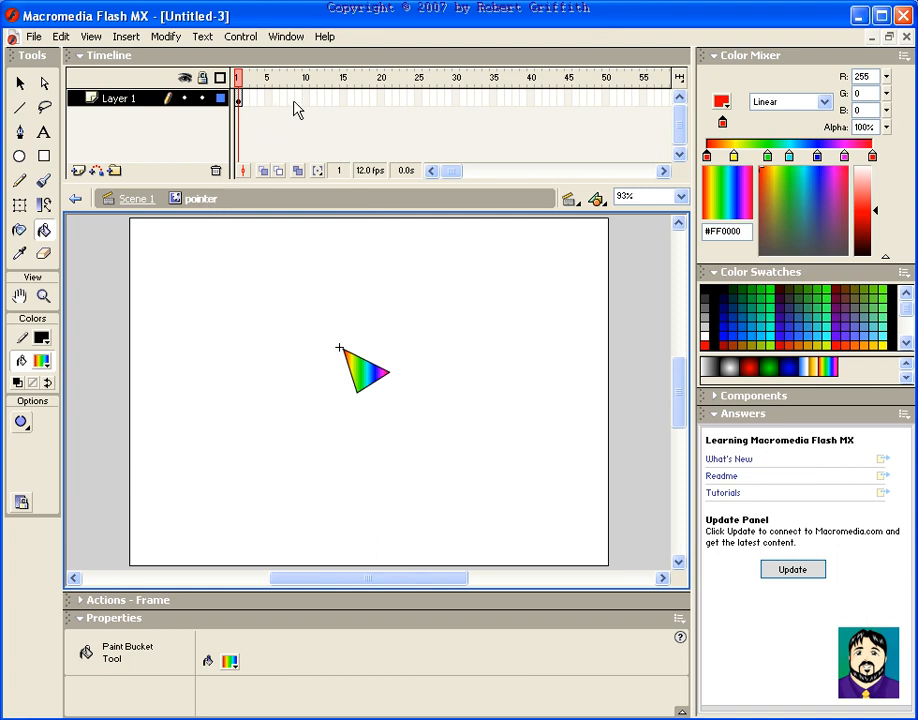
# Add a keyframe at frame 10 and set the frames between to a Shape tween.
pyautogui.click(304, 98)
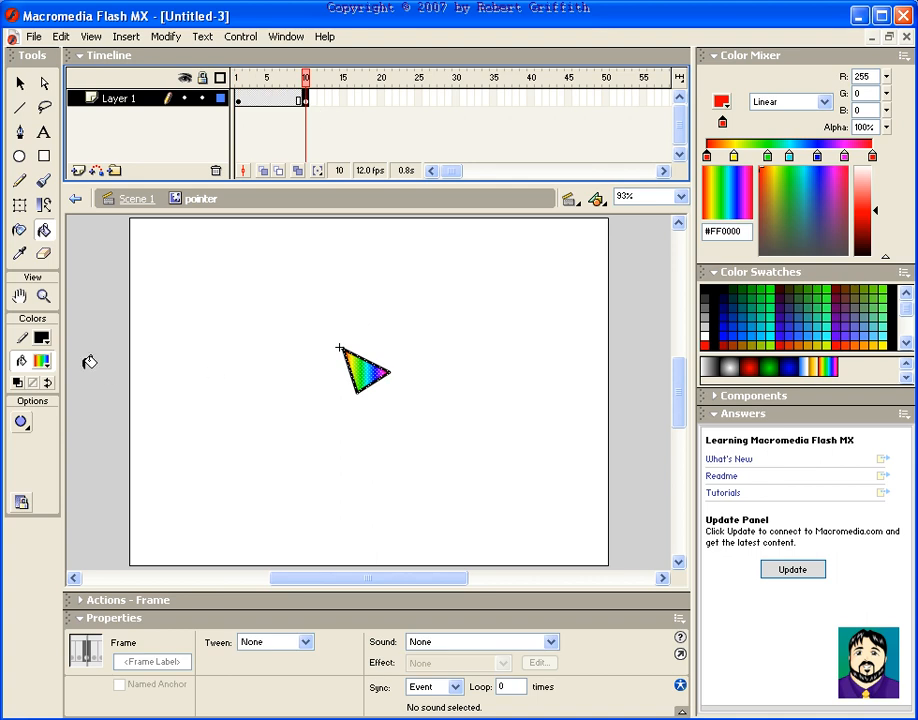
pyautogui.click(40, 360)
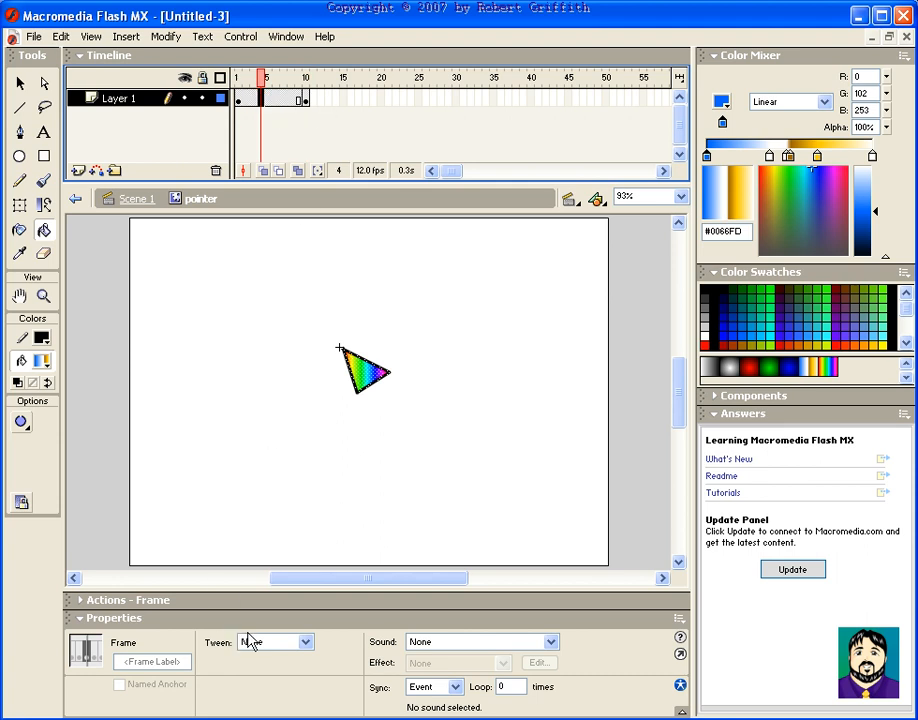
pyautogui.click(270, 640)
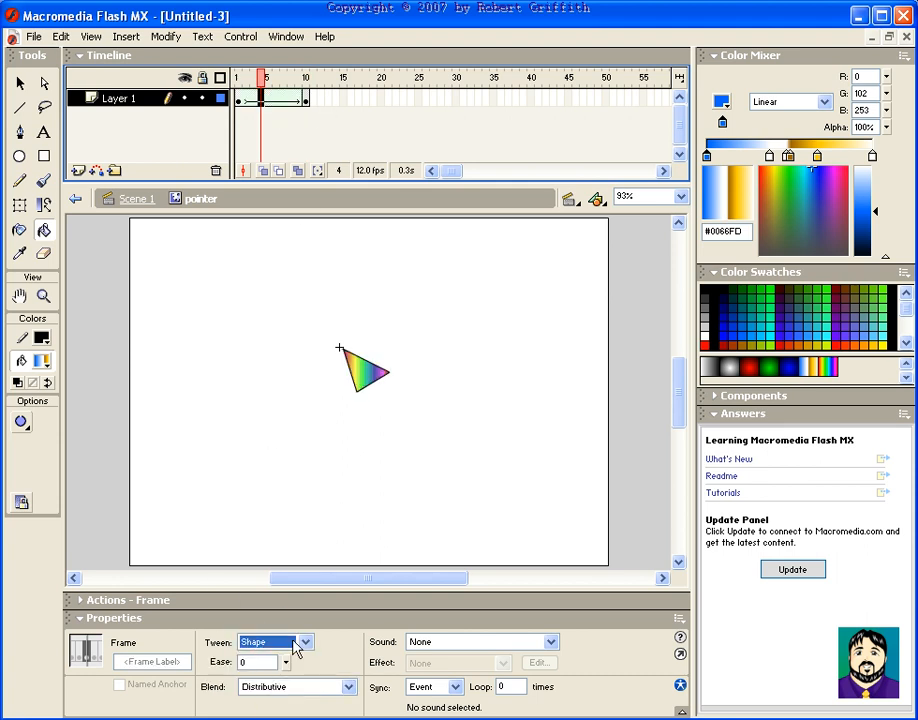
pyautogui.click(240, 96)
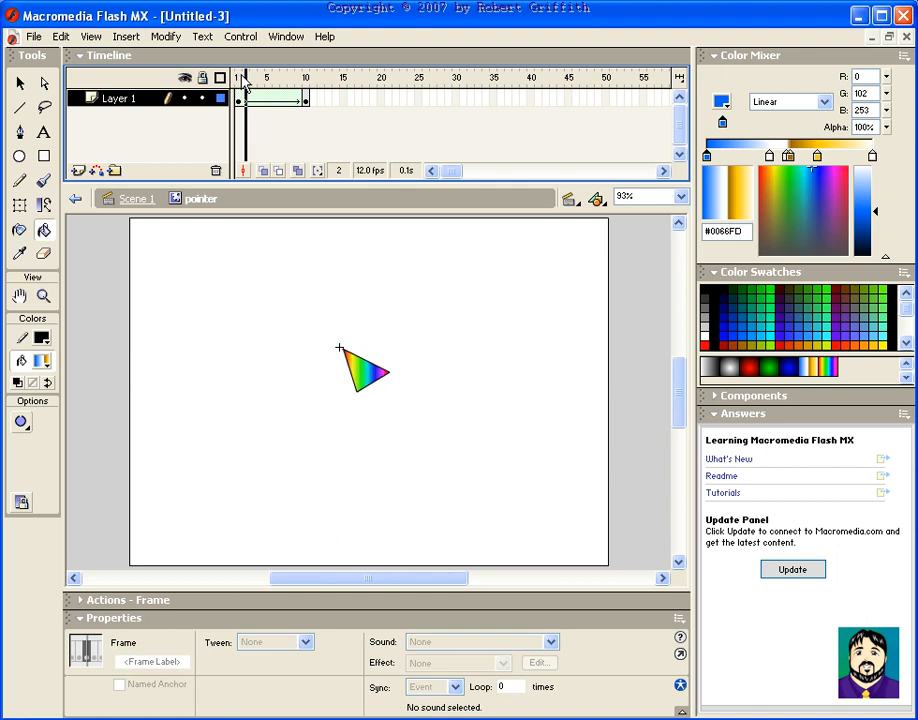
# Return to frame 1 and go back to Scene 1.
pyautogui.click(240, 76)
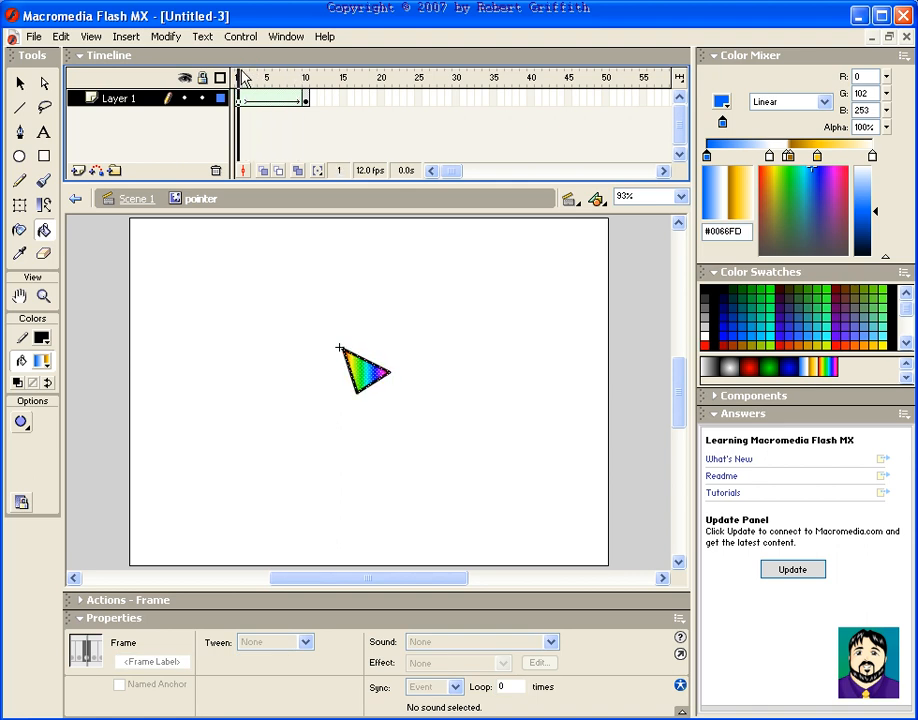
pyautogui.click(240, 76)
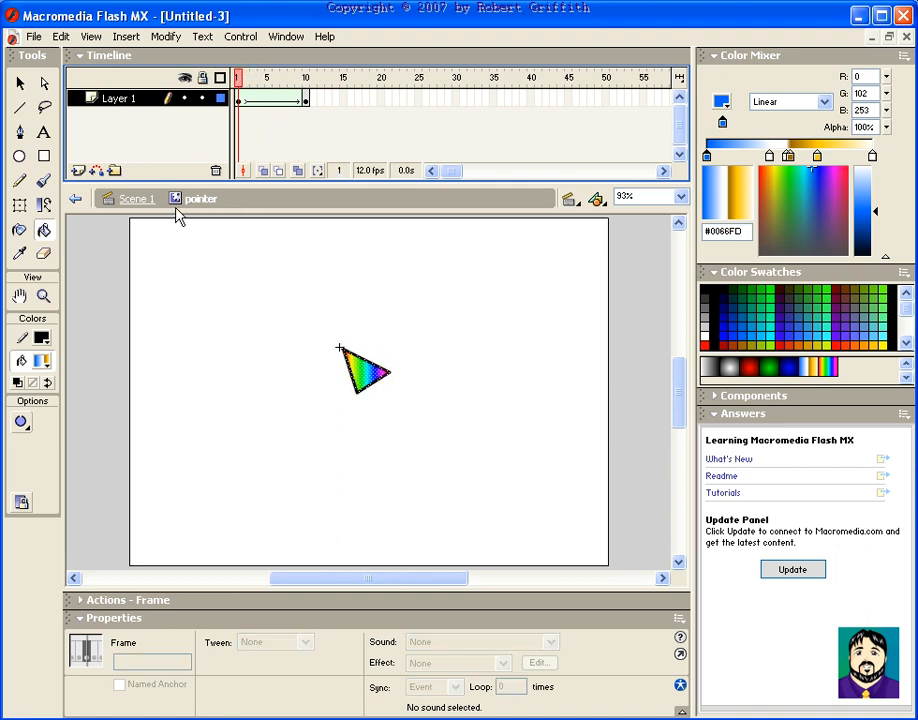
pyautogui.click(136, 198)
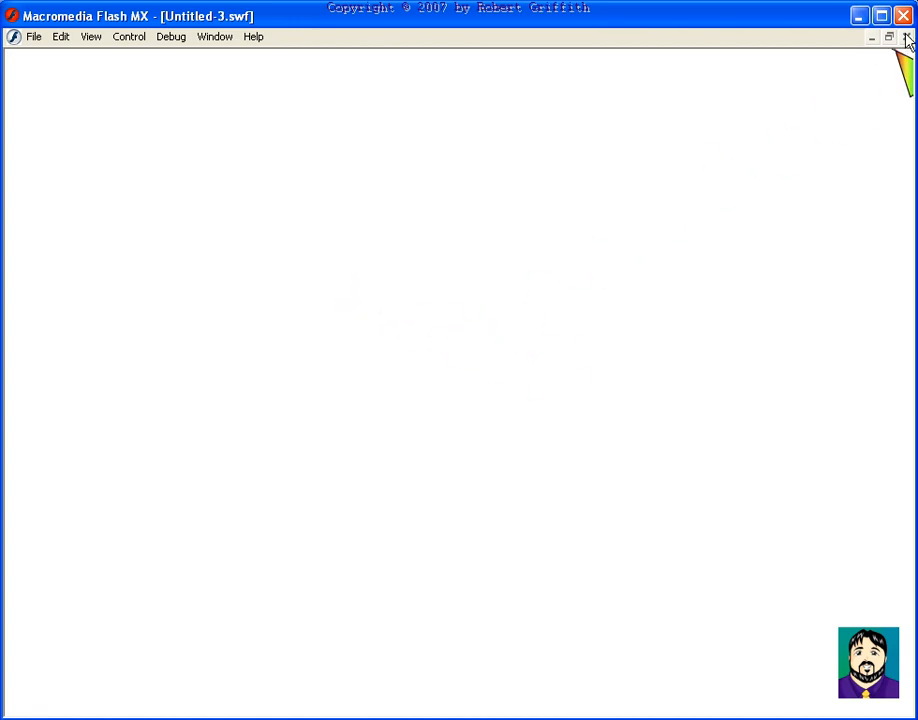
pyautogui.click(888, 36)
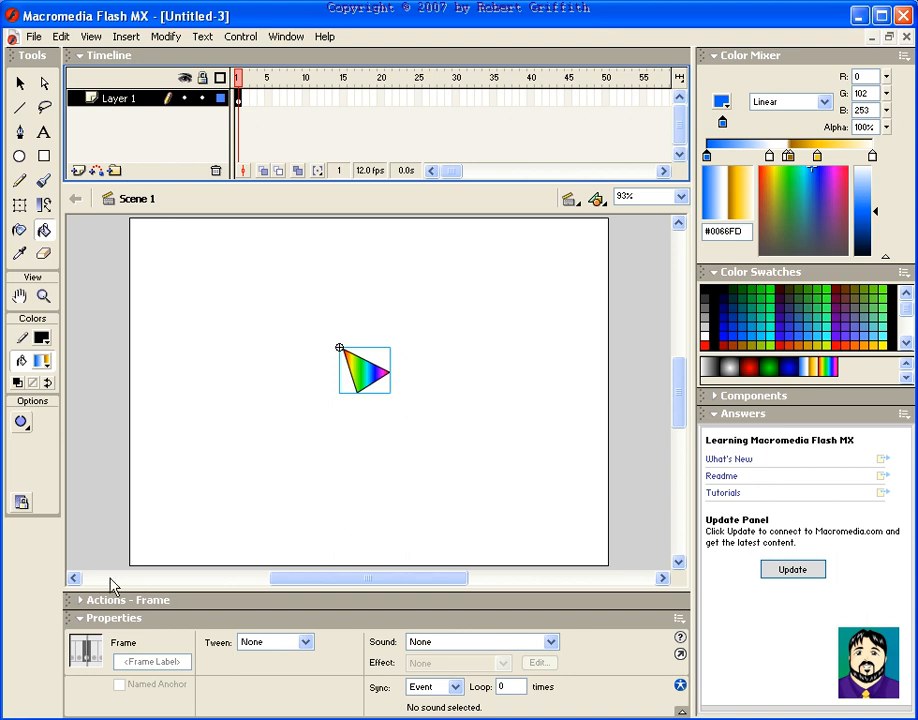